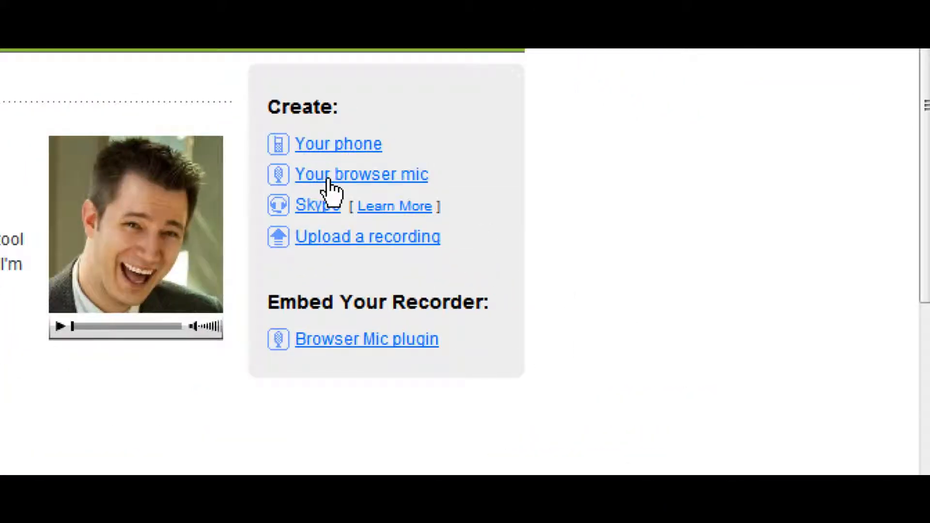
- Open the 'Your browser mic' recorder from the Create section
left_click(361, 174)
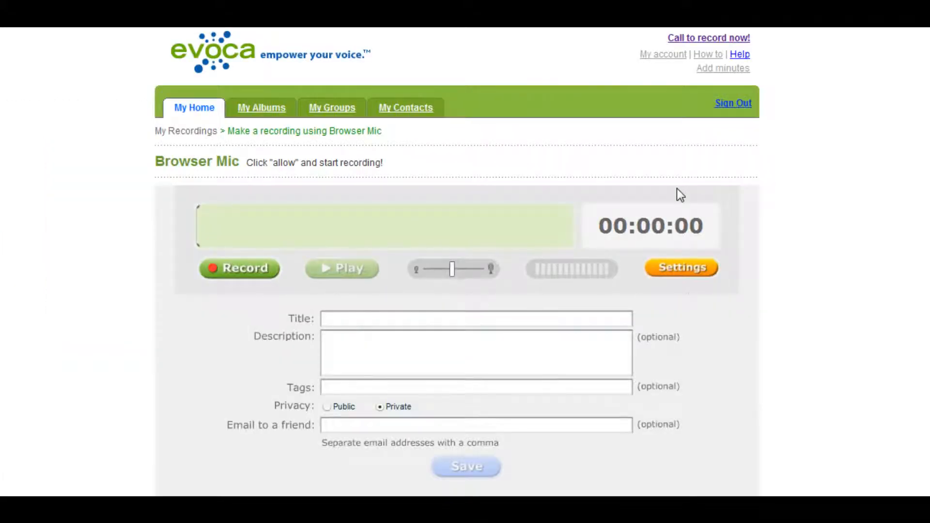
mouse_move(875, 256)
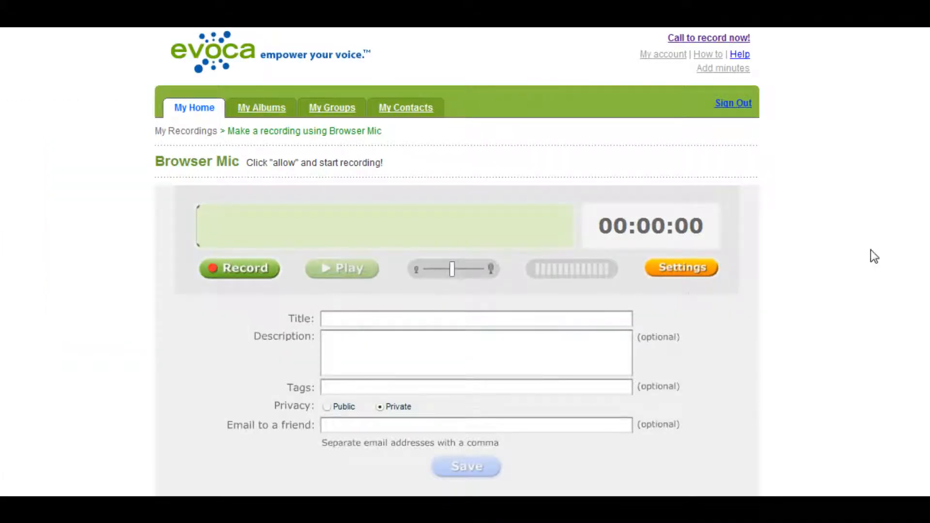
scroll("down", 3)
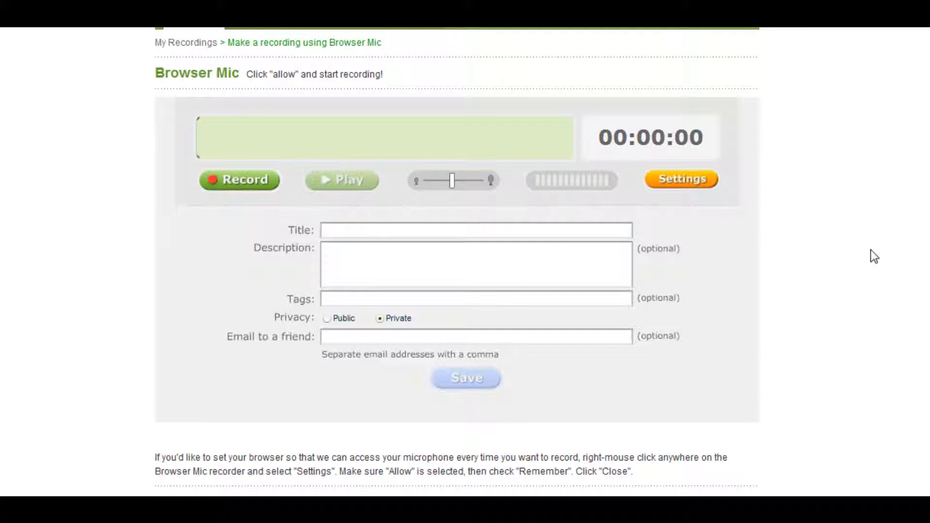
mouse_move(687, 322)
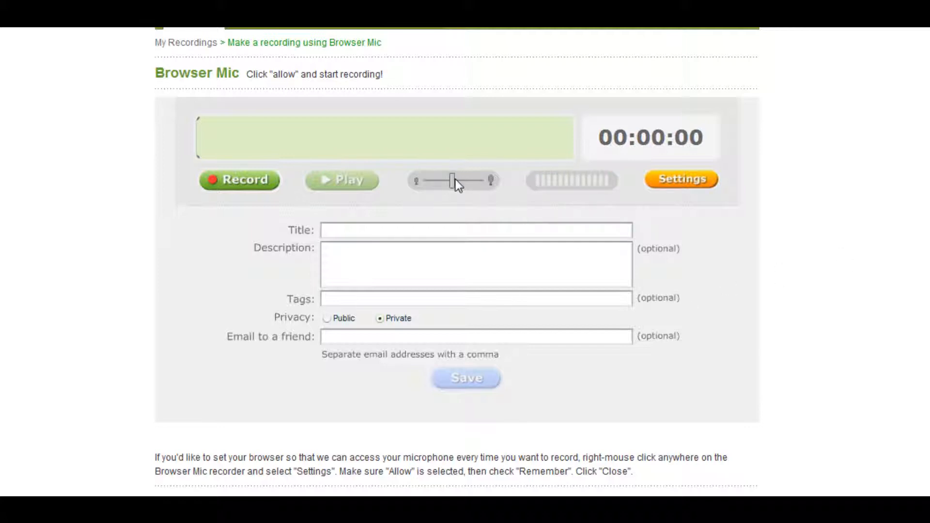
left_click_drag(455, 180, 480, 180)
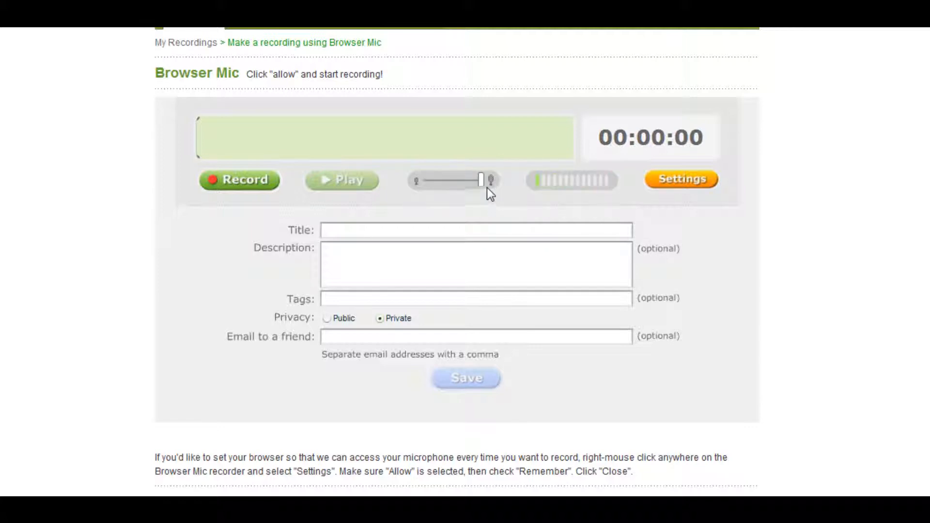
left_click_drag(480, 180, 457, 181)
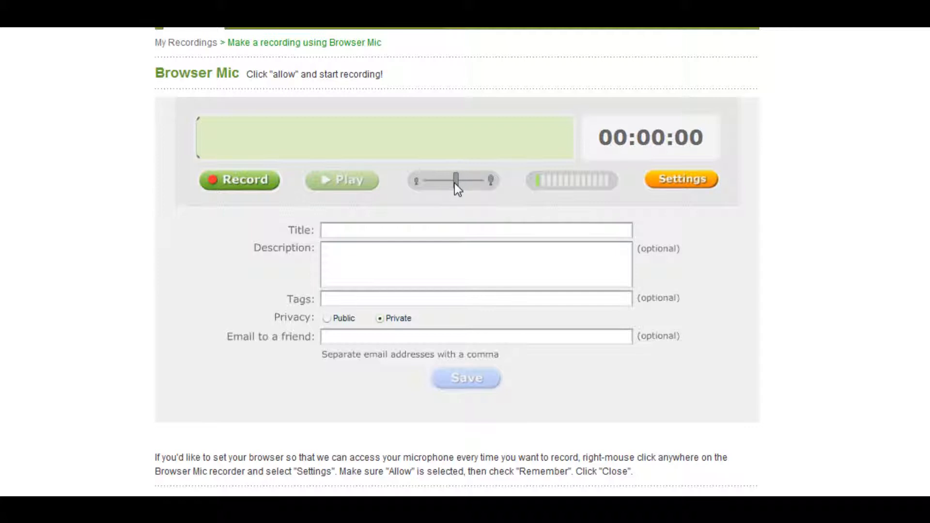
left_click_drag(456, 179, 442, 180)
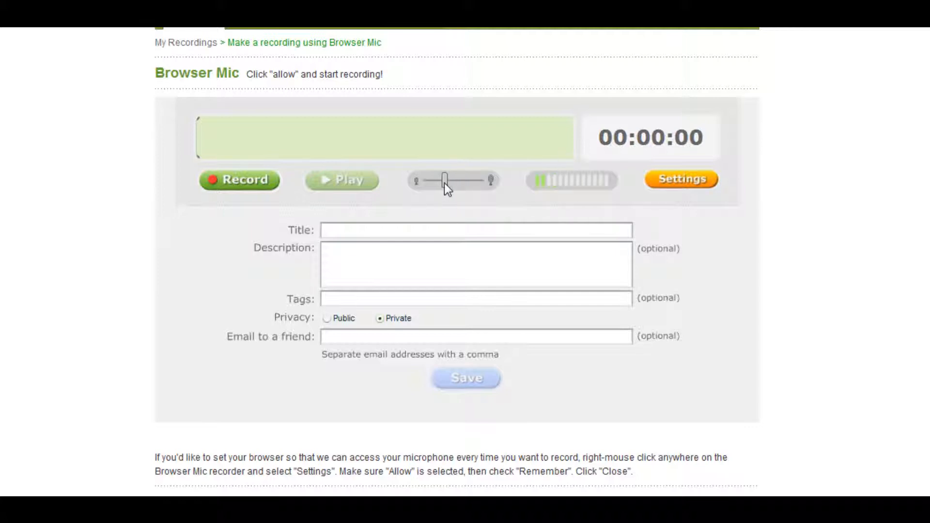
left_click_drag(444, 180, 455, 180)
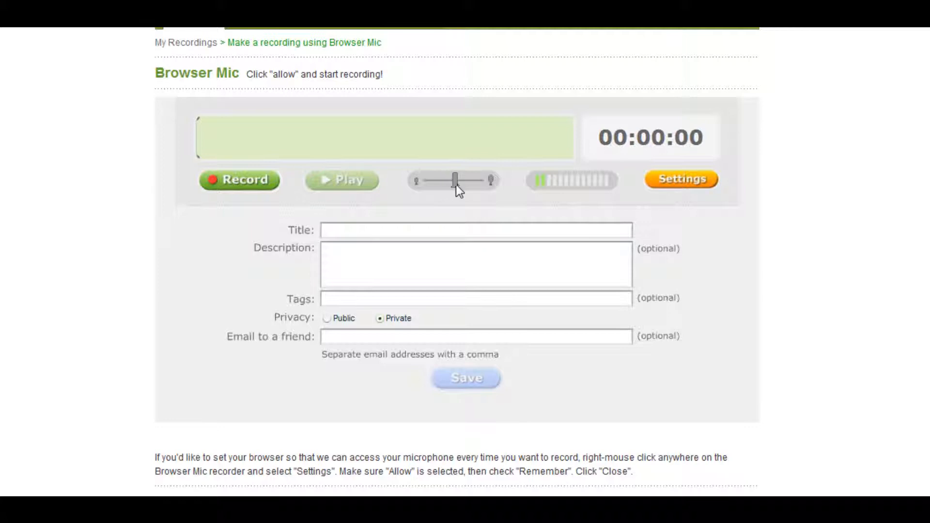
- Record, play back and discard a test clip, then start recording a new take
left_click(239, 180)
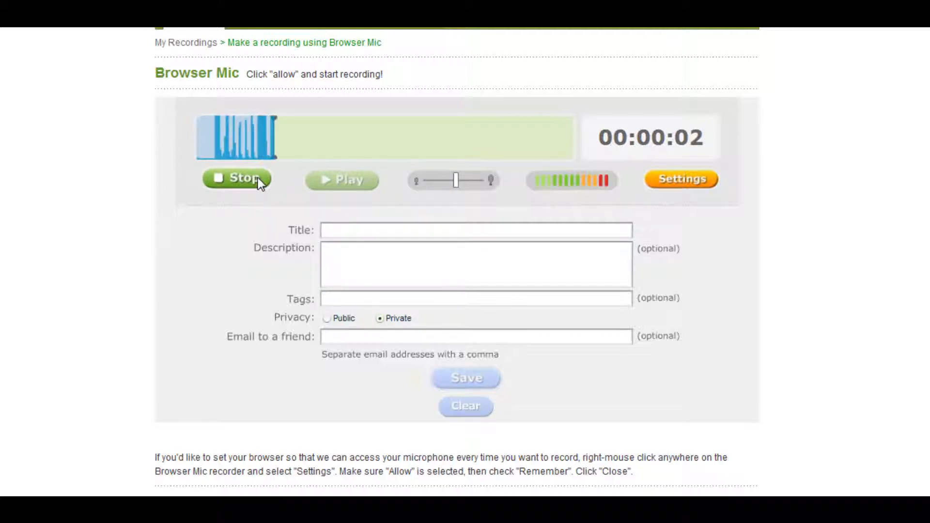
left_click(236, 179)
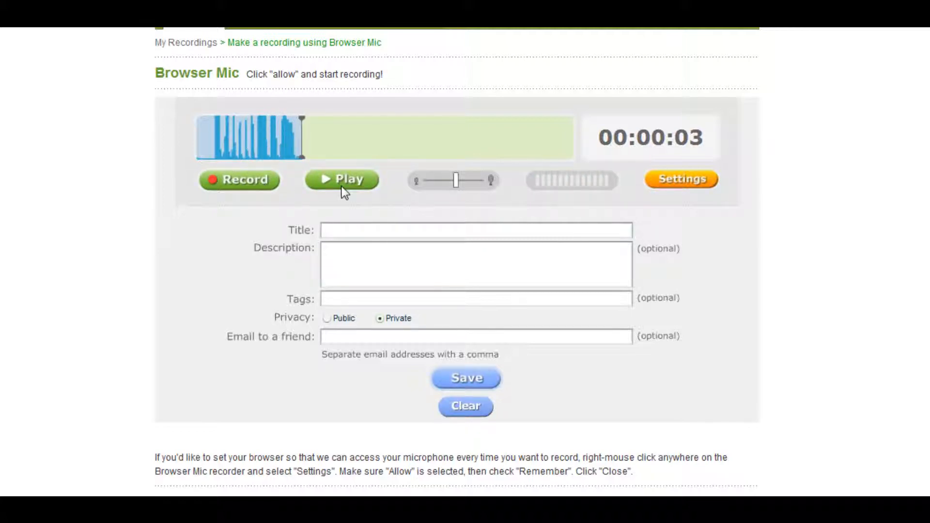
left_click(341, 179)
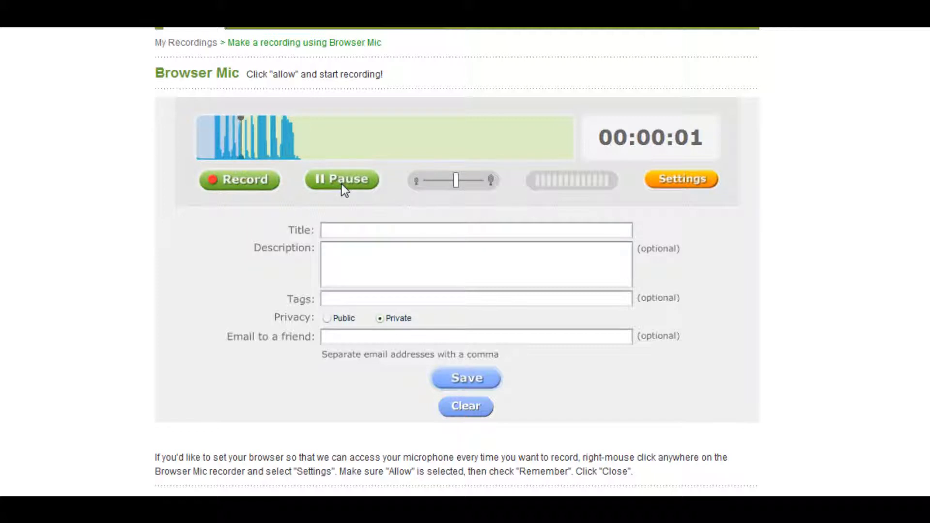
left_click(341, 180)
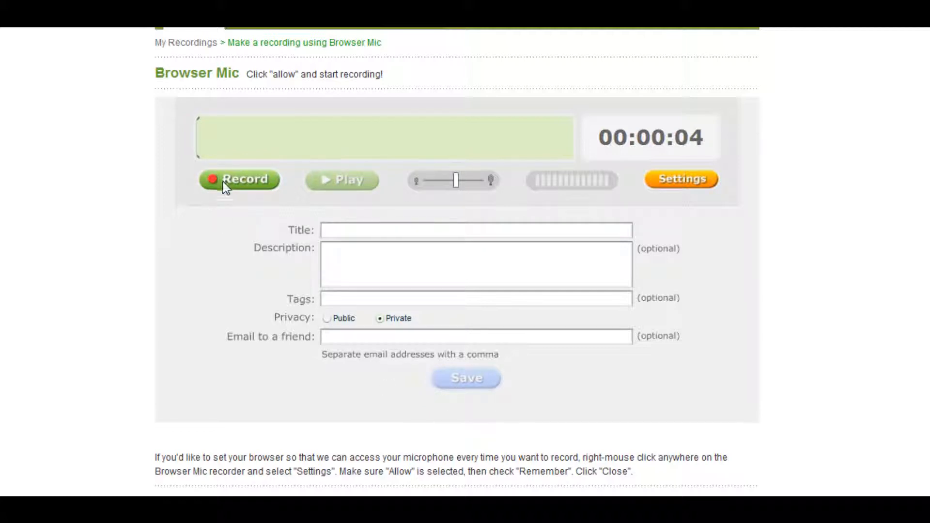
left_click(237, 180)
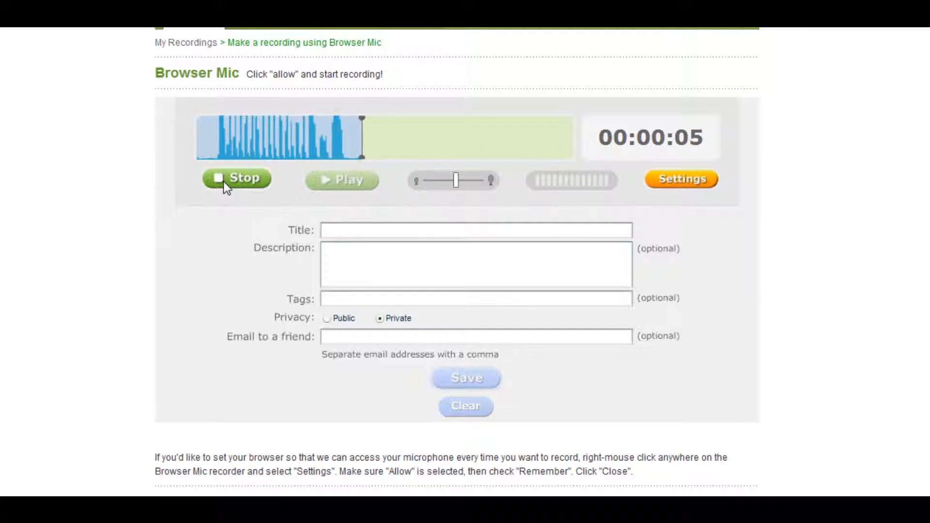
- Stop the take, enter title 'Blog', description 'New Blog Entry', tag 'Blog', and save publicly
left_click(236, 180)
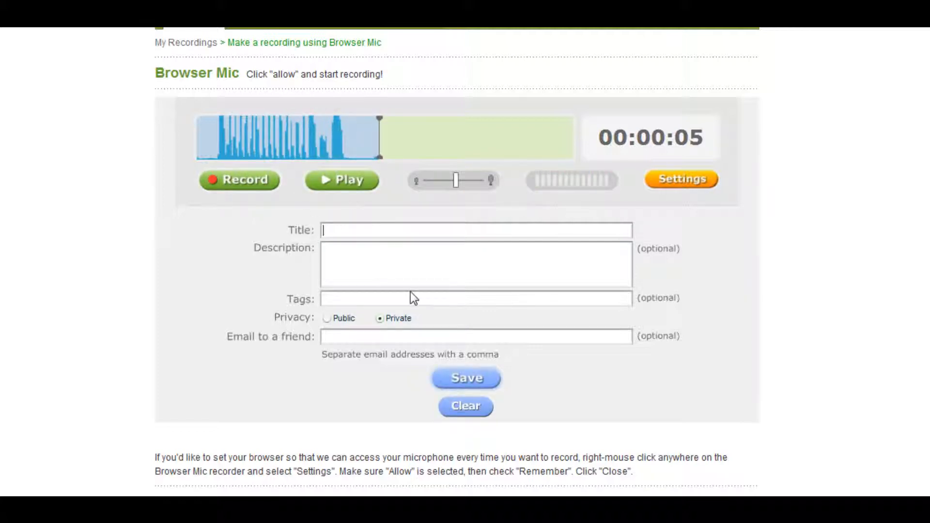
type("Blog")
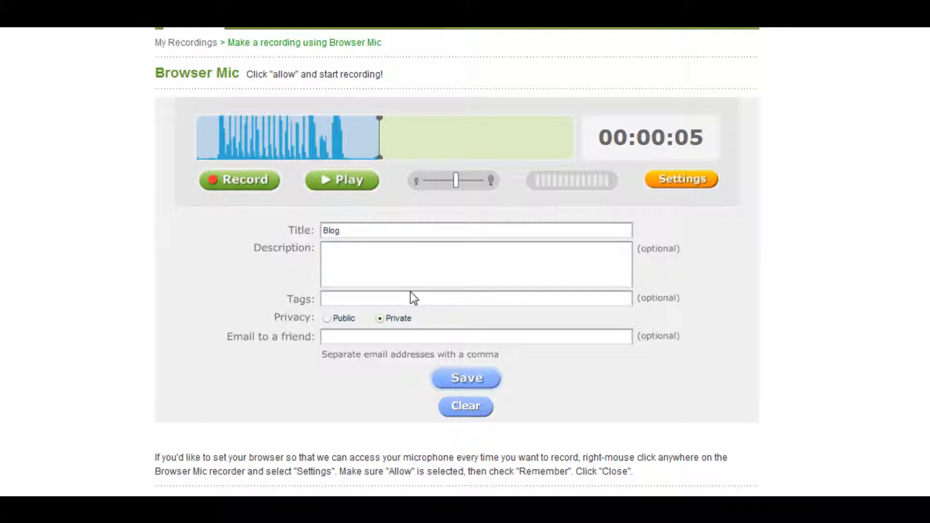
type("N")
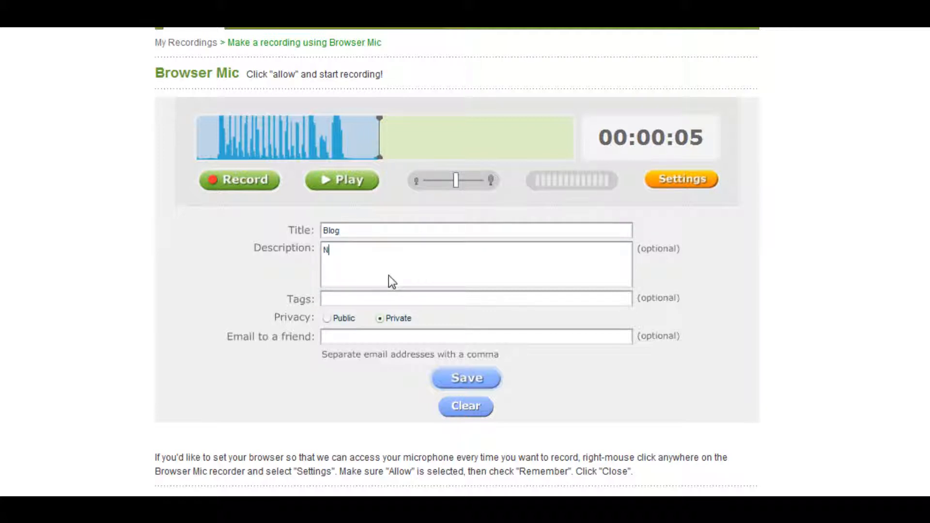
type("ew Blog Entry")
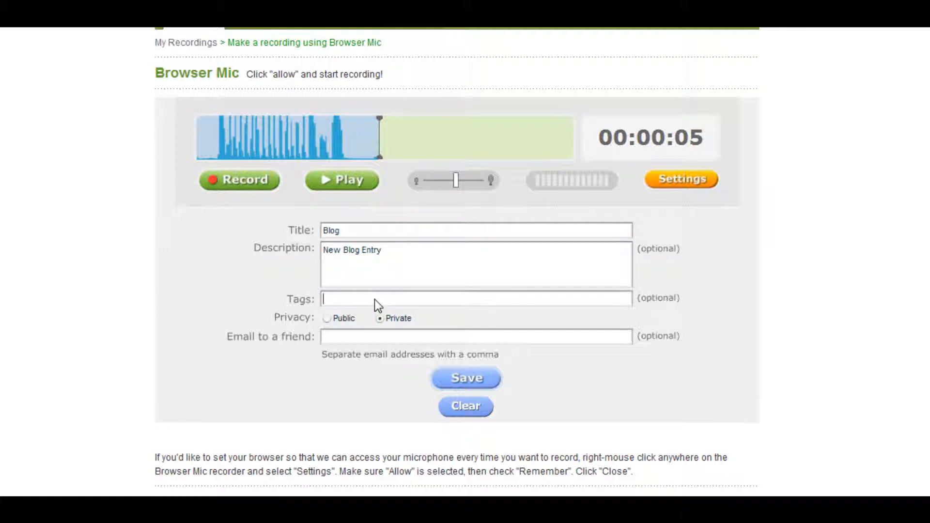
type("Blog")
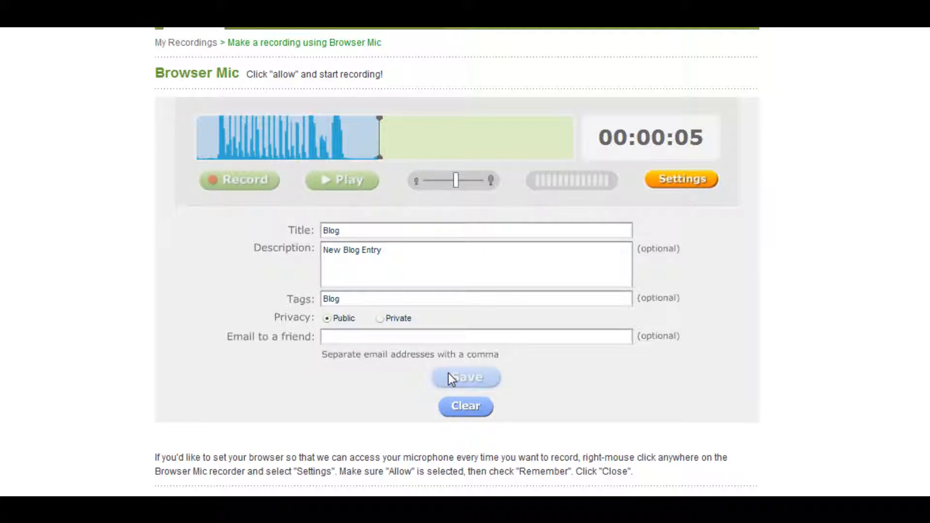
left_click(466, 378)
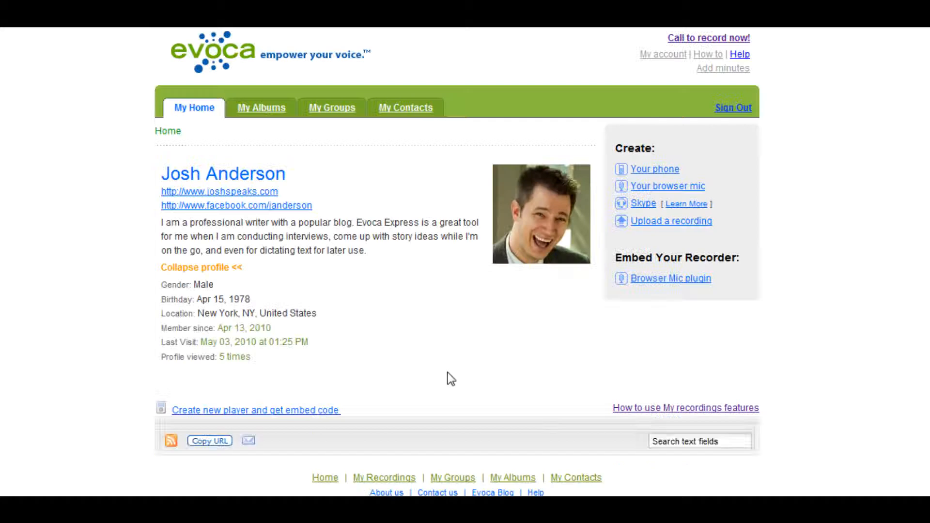